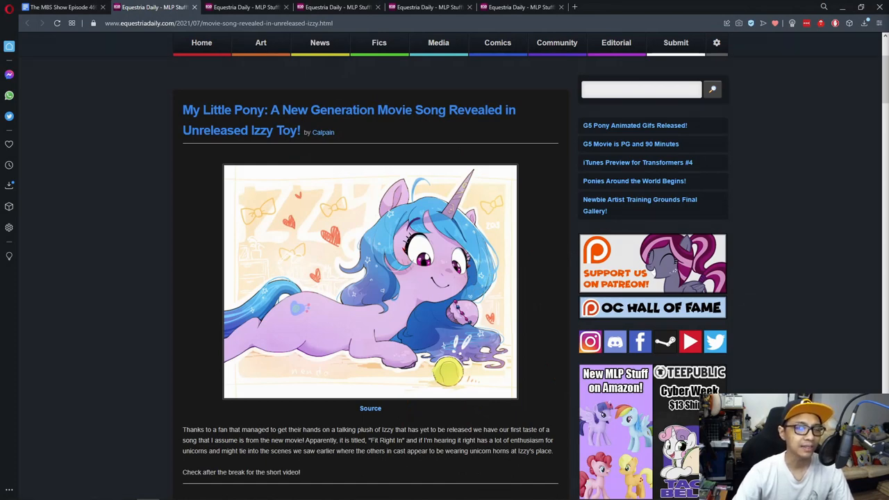
Scroll the Izzy toy song article down to the embedded Izzy Moonbow tweet.
scroll("down", 3)
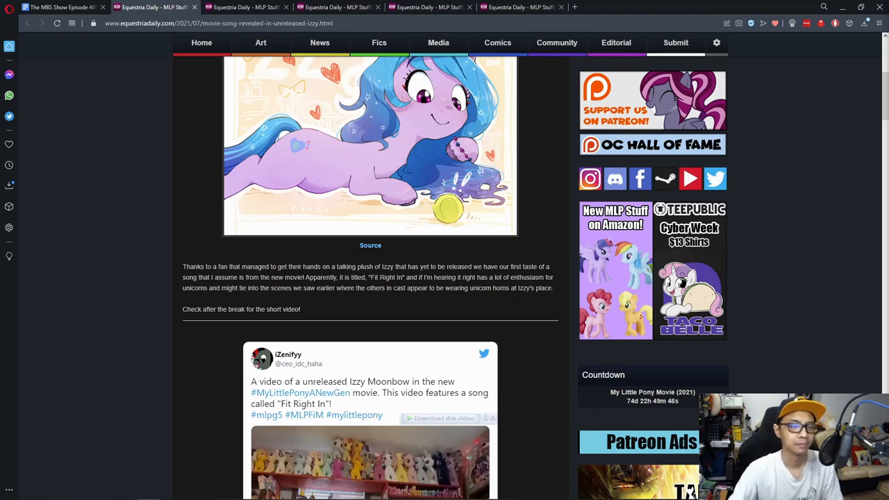
scroll("down", 3)
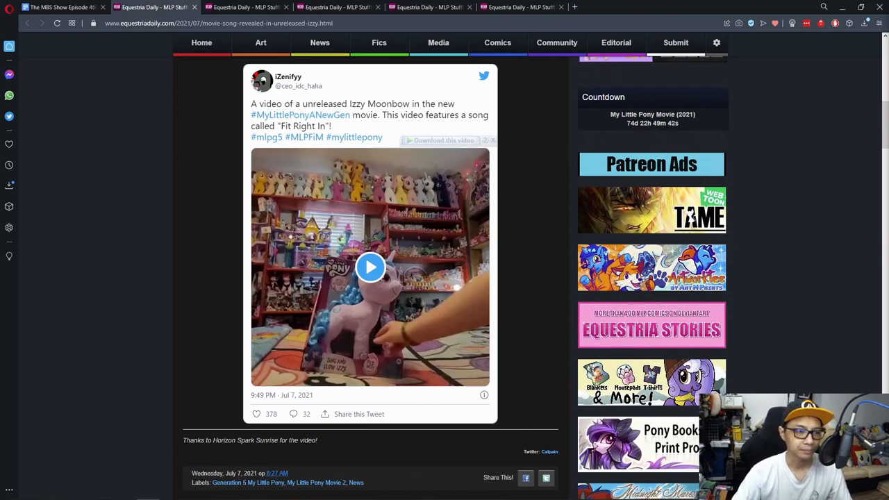
scroll("up", 3)
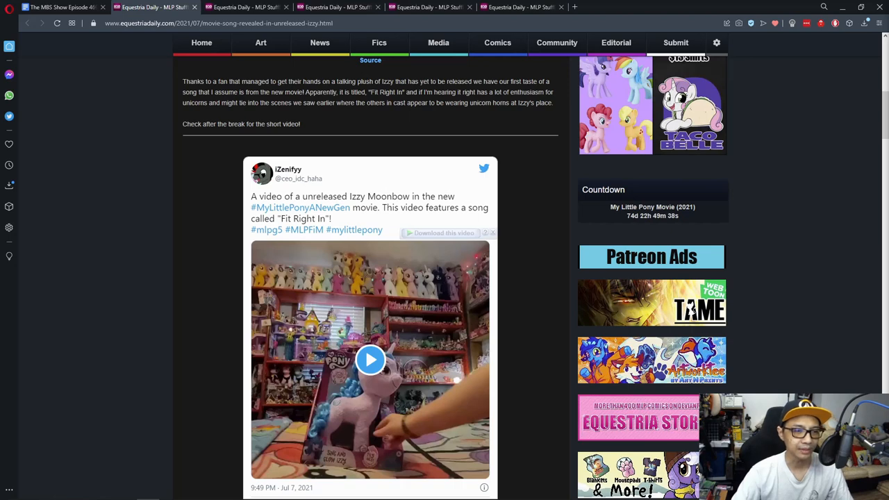
scroll("up", 3)
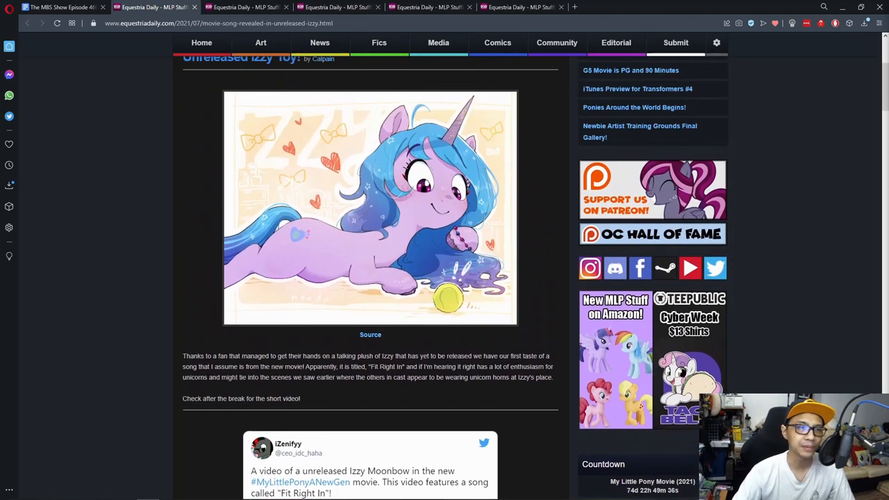
scroll("up", 3)
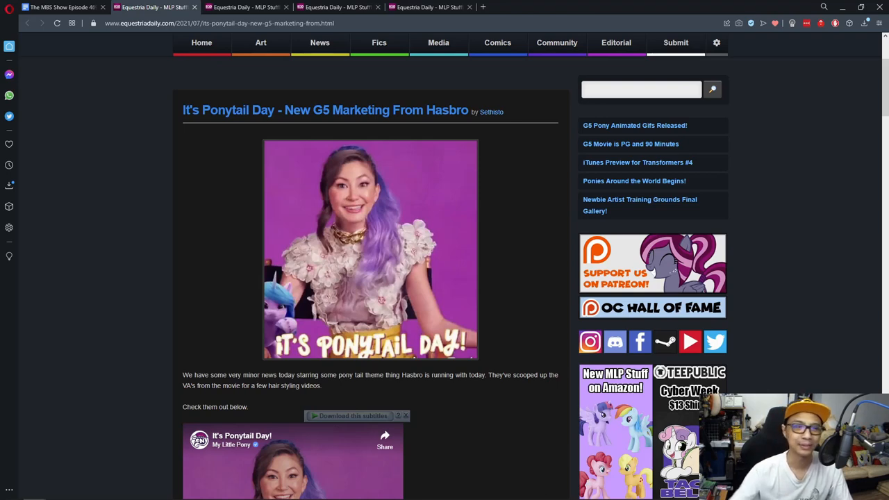
Scroll down to the two embedded Ponytail Day videos, then back up.
scroll("down", 3)
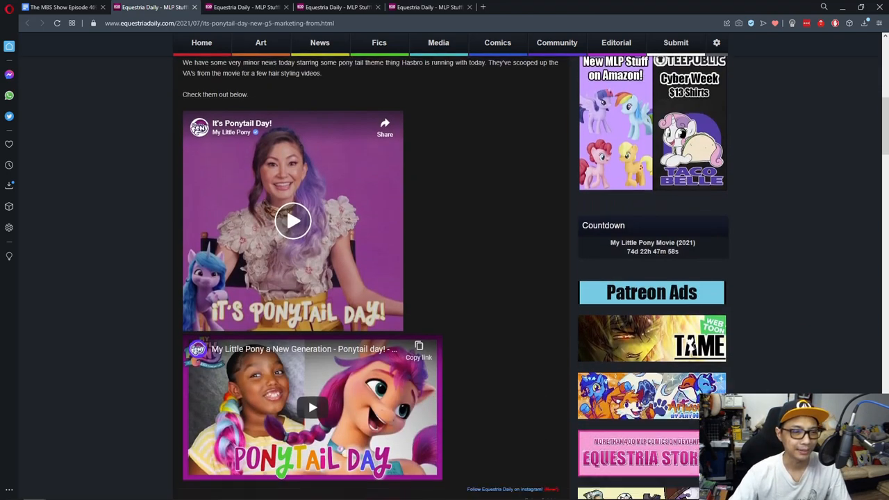
scroll("down", 3)
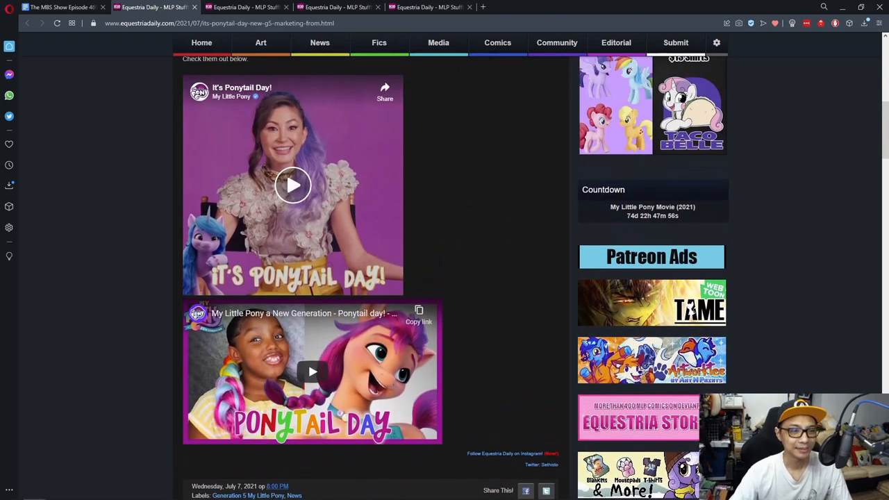
scroll("up", 3)
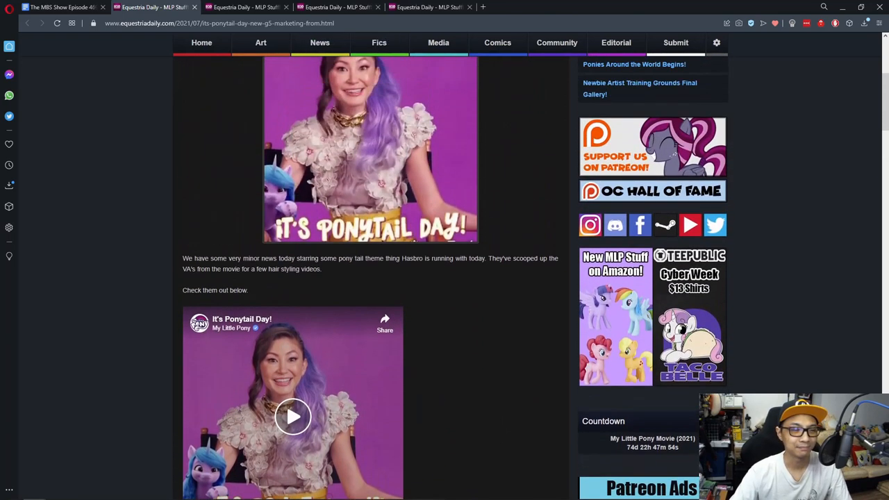
scroll("up", 3)
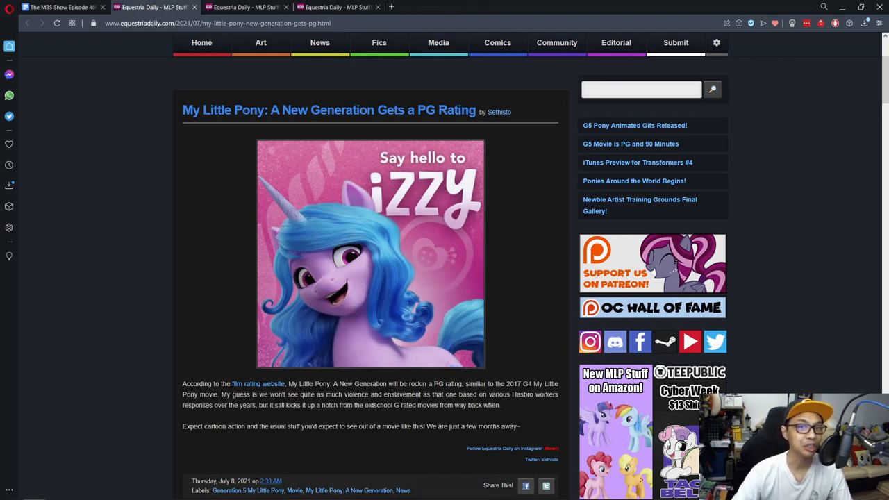
scroll("down", 3)
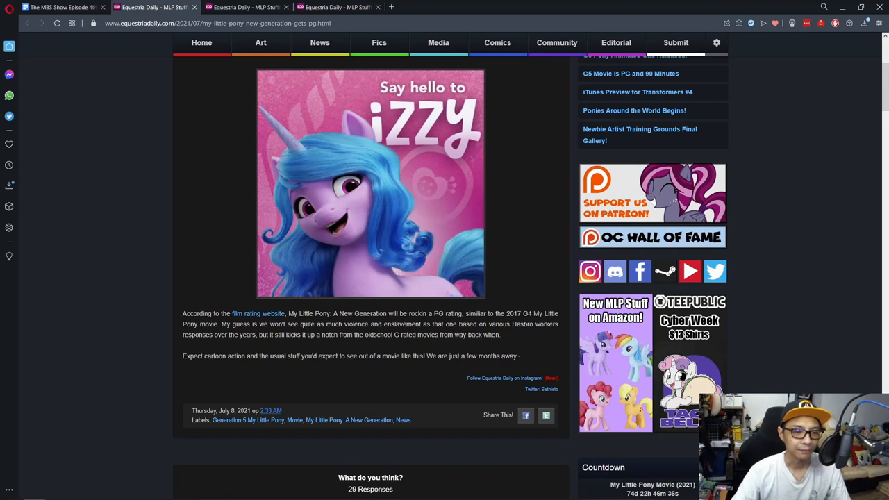
scroll("up", 3)
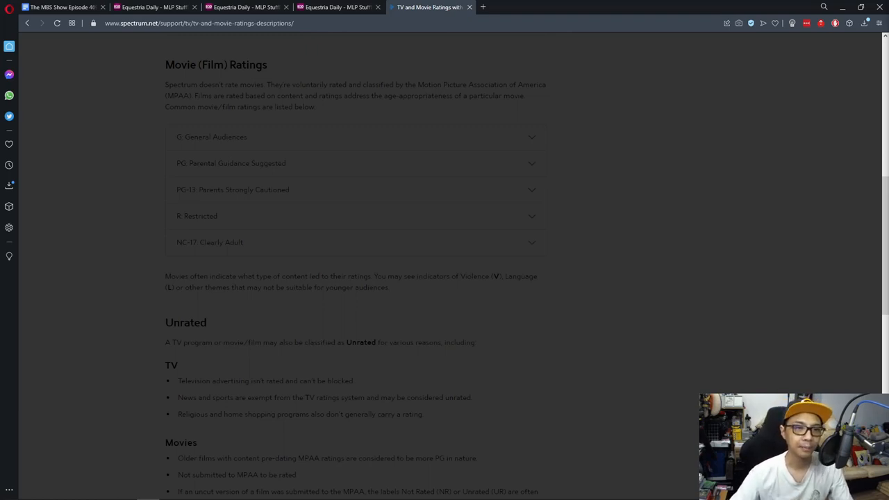
Expand the 'G: General Audiences' rating row to show its all-ages description.
left_click(355, 137)
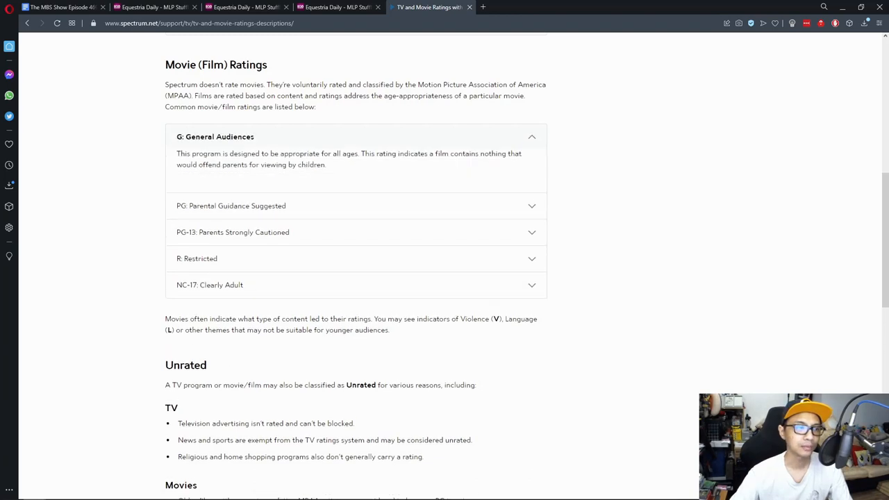
mouse_move(627, 127)
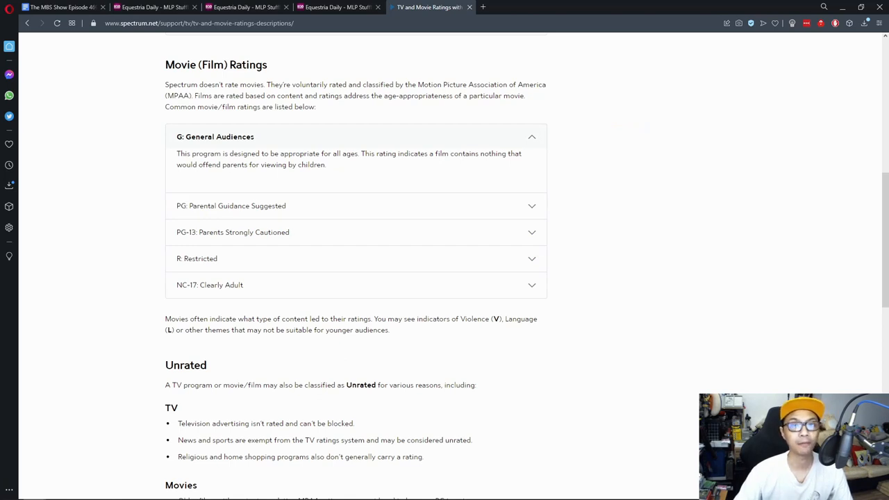
Collapse the G rating row and expand 'PG: Parental Guidance Suggested'.
left_click(355, 136)
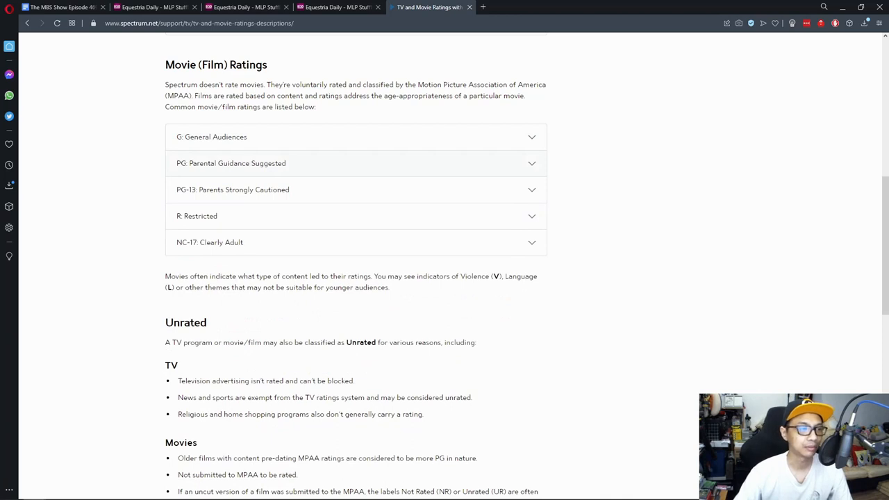
left_click(355, 163)
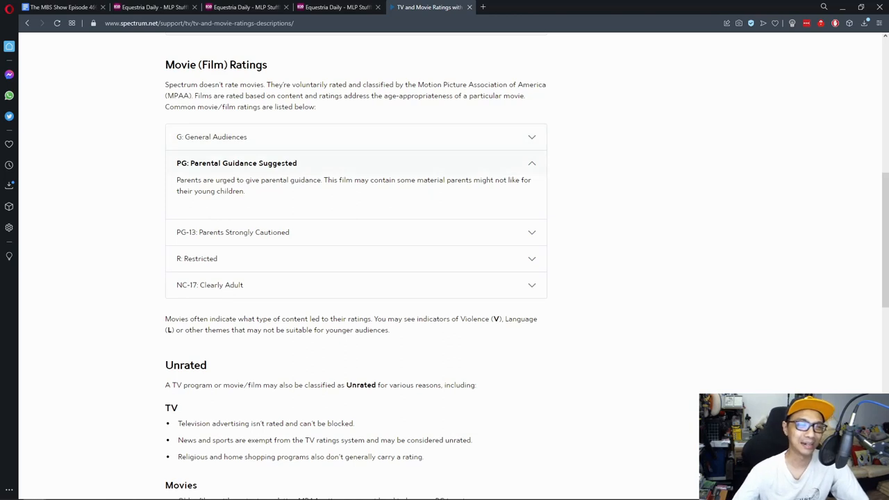
Collapse the 'PG: Parental Guidance Suggested' row, then select the next rating row.
left_click(355, 163)
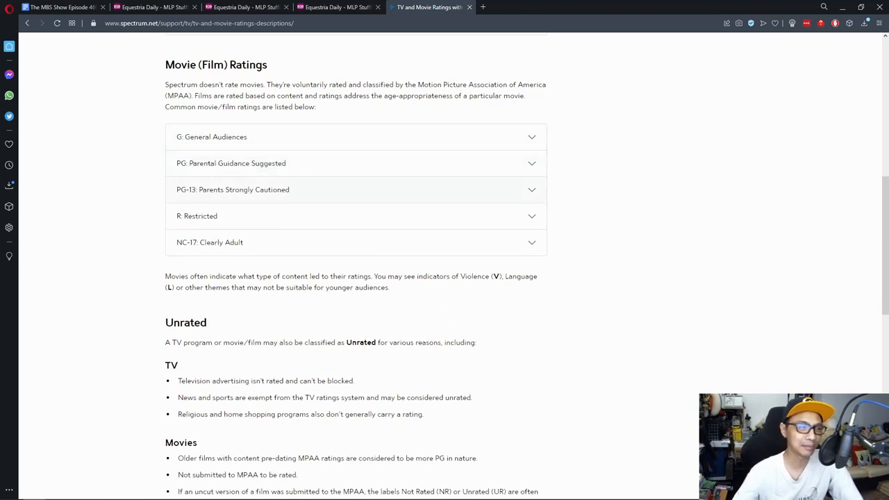
left_click(355, 189)
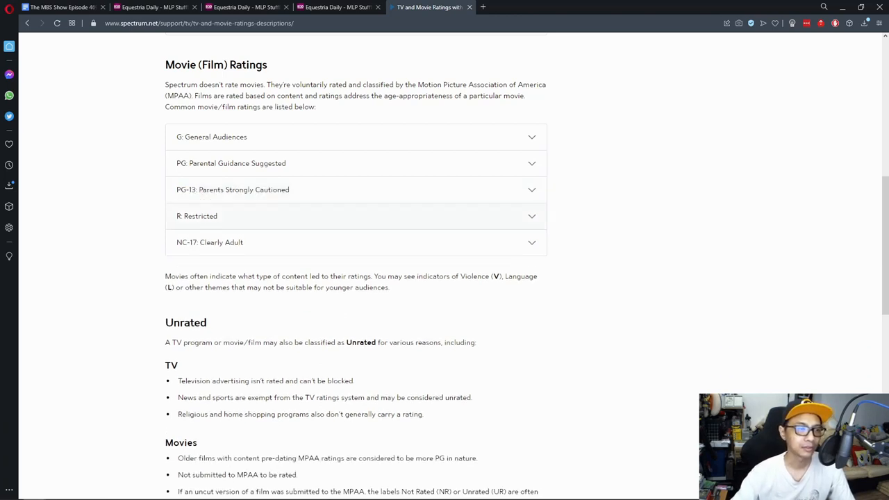
Expand the 'R: Restricted' row to its adults-only description, then collapse it.
left_click(356, 216)
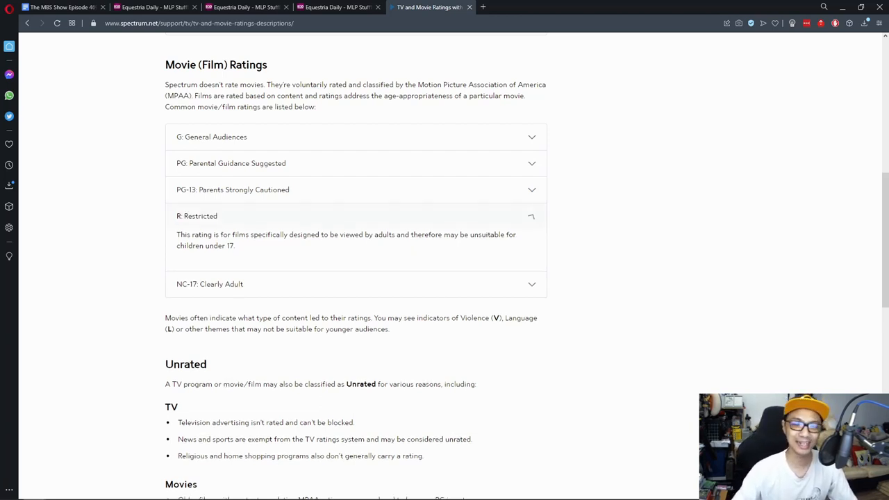
left_click(355, 216)
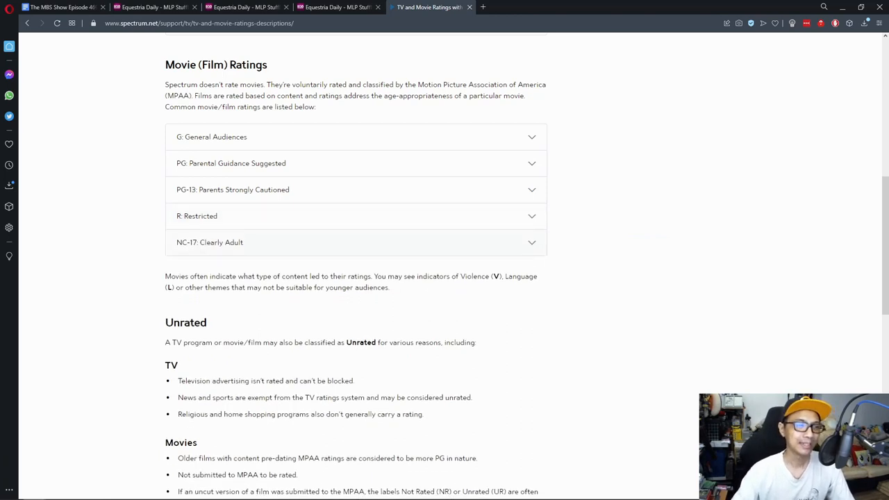
Close the Spectrum.net tab to return to the Twilight Sparkle Beanie Baby article.
left_click(355, 242)
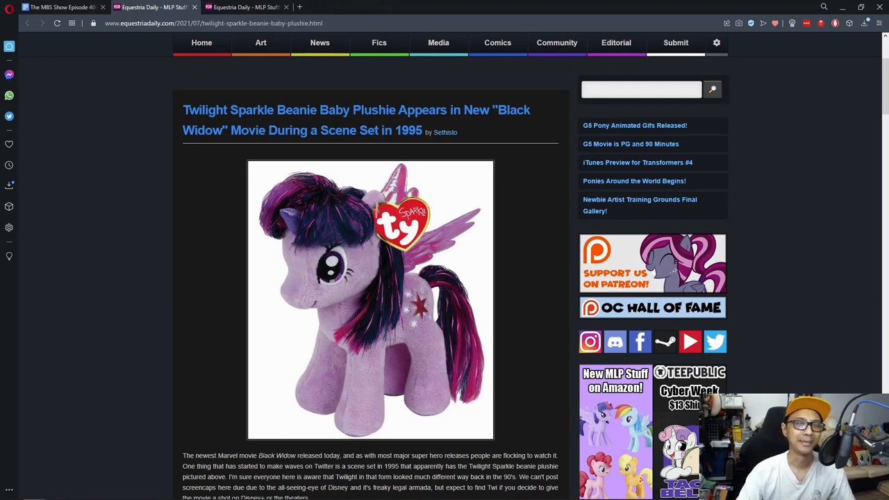
Scroll the Twilight Sparkle plushie article down to its footer and 27 comments.
scroll("down", 3)
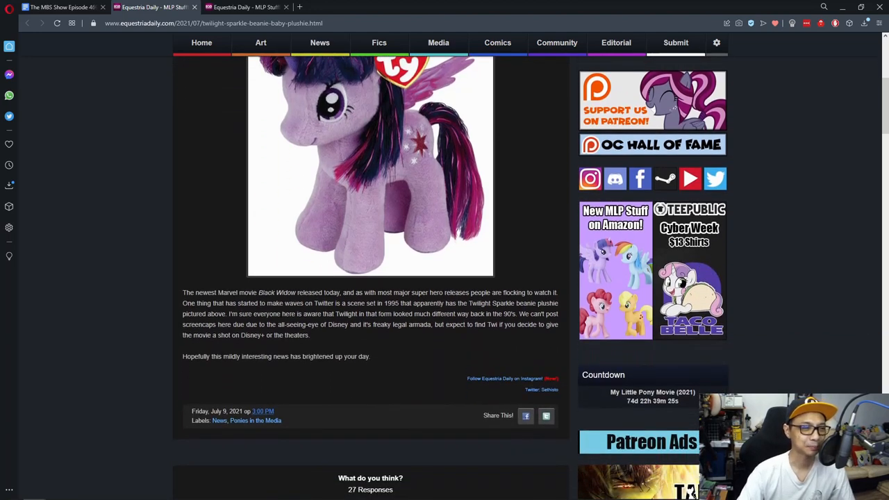
scroll("down", 3)
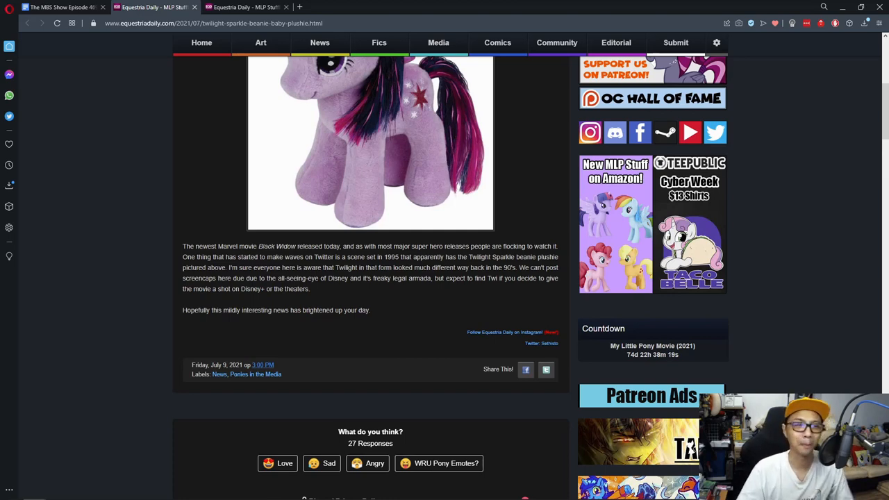
scroll("up", 3)
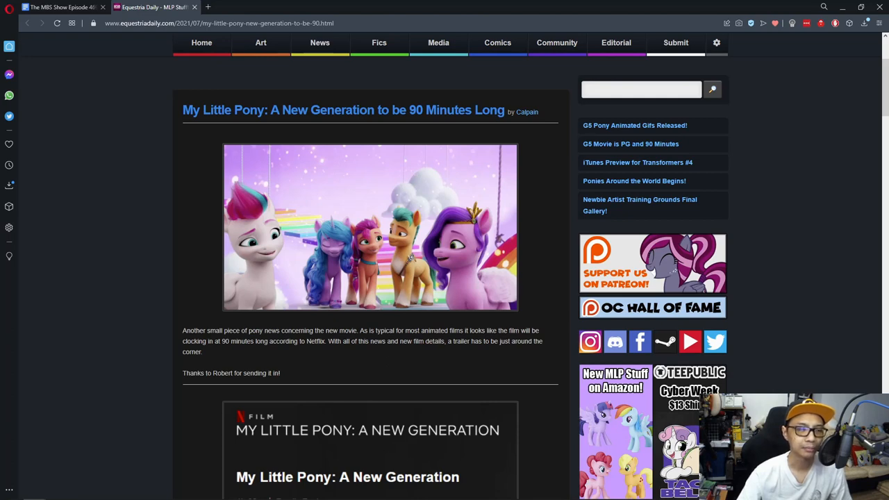
scroll("down", 3)
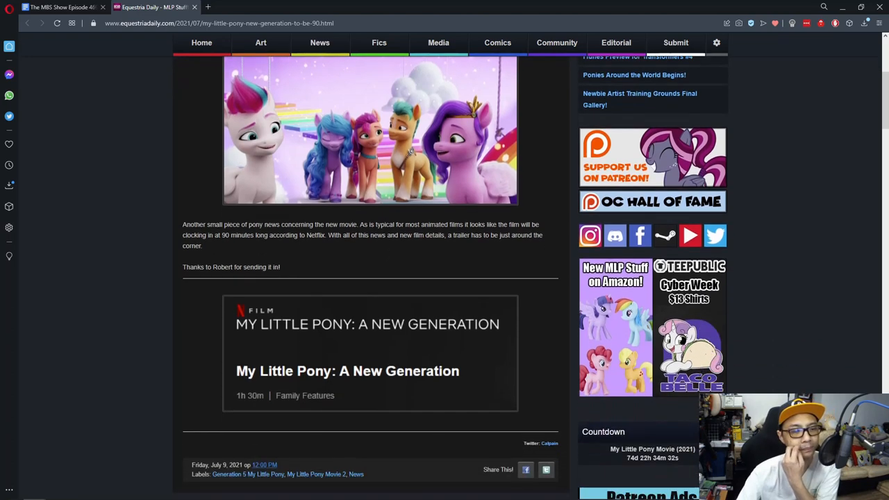
scroll("down", 3)
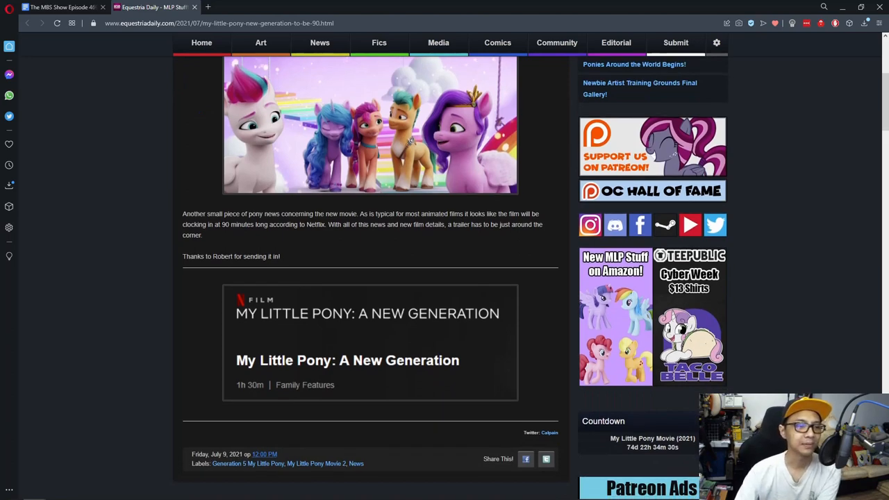